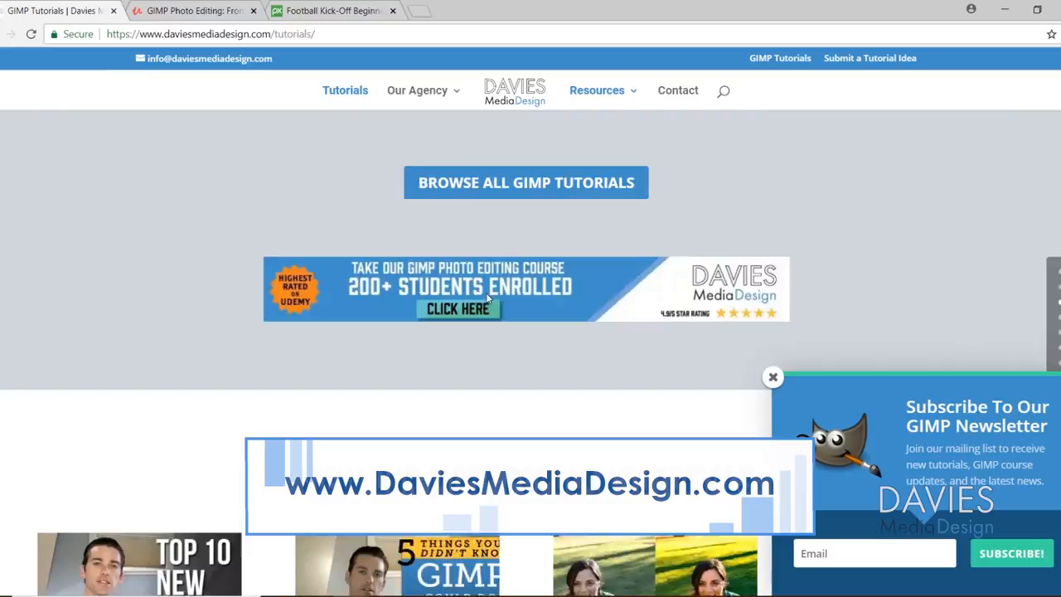
# Download the free football kick-off photo from its Pixabay page.
pyautogui.click(457, 308)
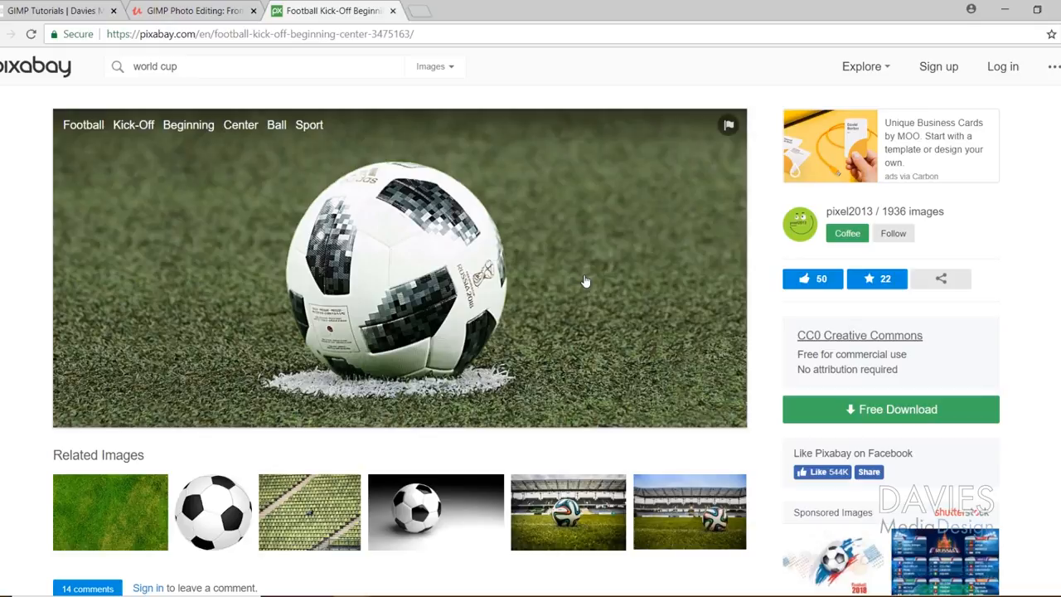
pyautogui.moveTo(875, 414)
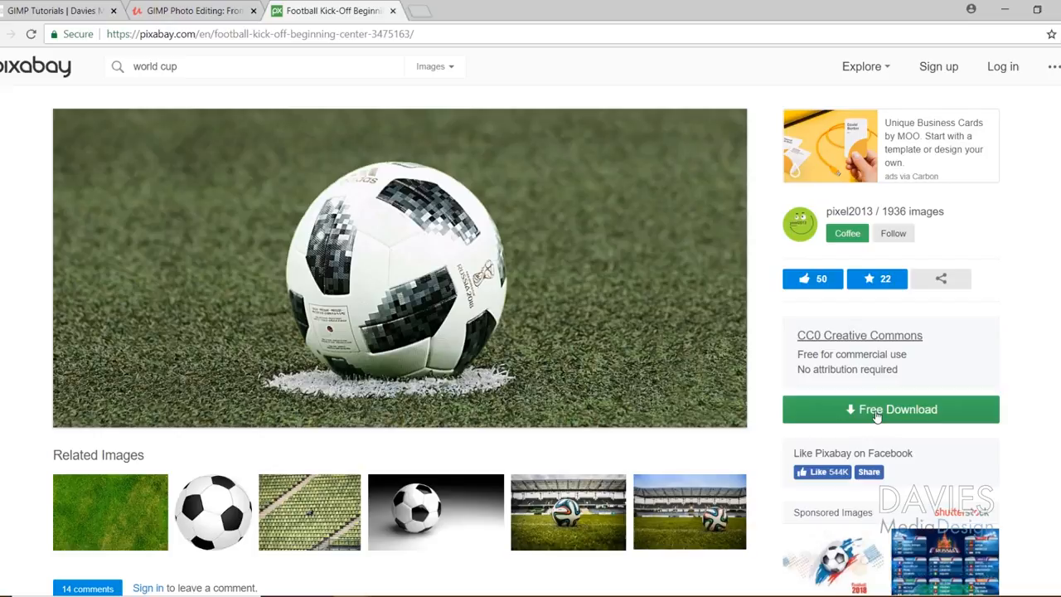
pyautogui.click(890, 408)
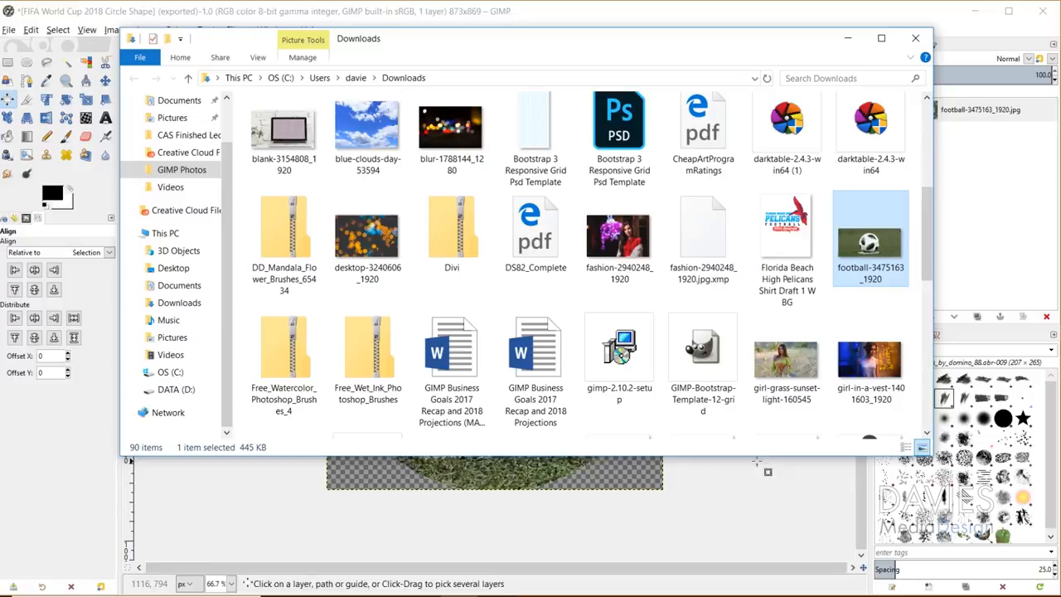
# Open football-3475163_1920 from Downloads in GIMP.
pyautogui.doubleClick(870, 239)
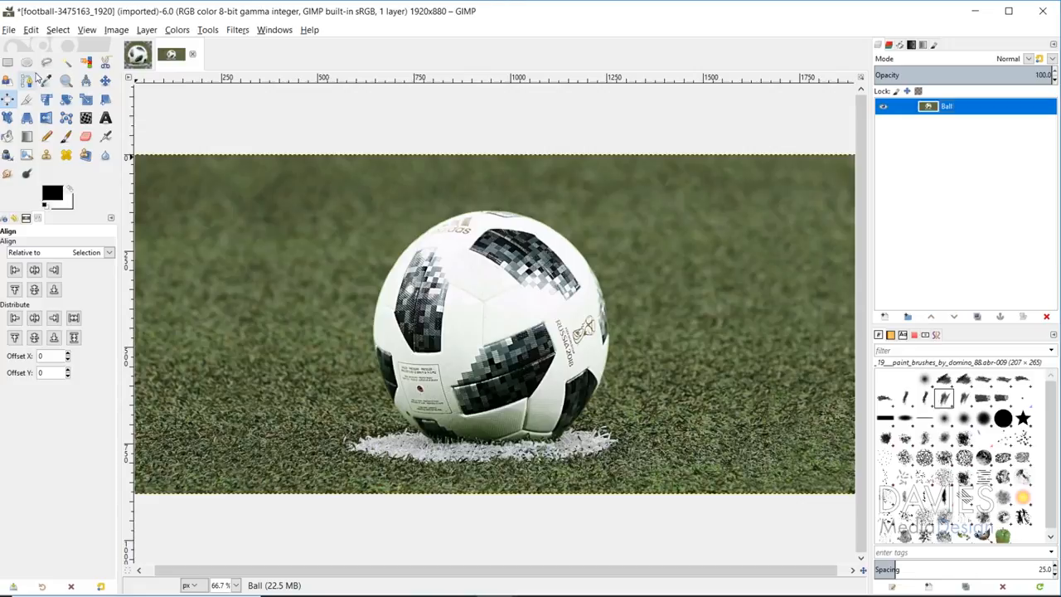
# Switch to the Ellipse Select tool and enable antialiasing in its options.
pyautogui.click(26, 63)
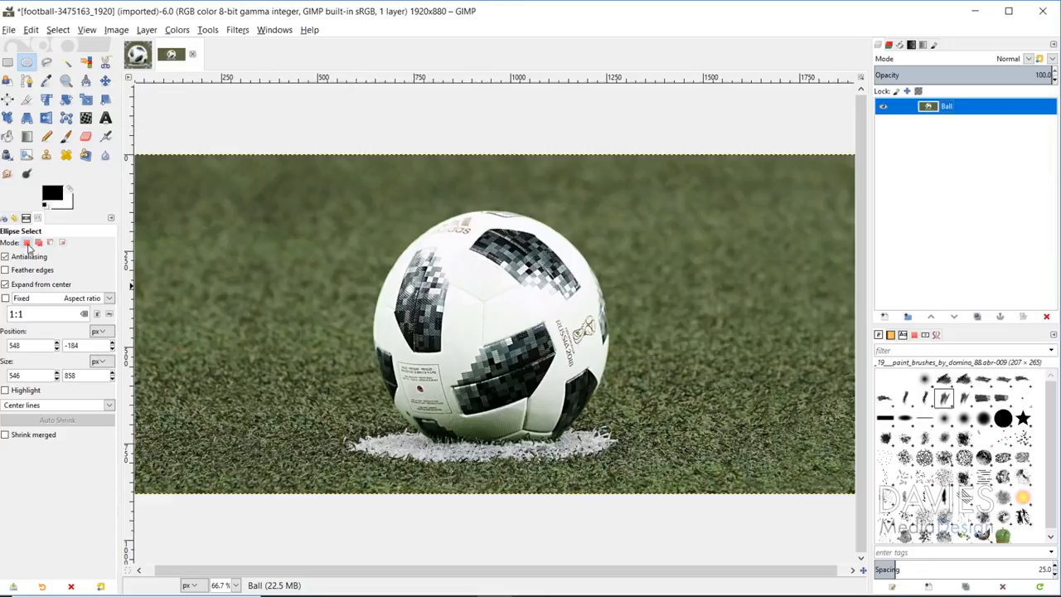
pyautogui.moveTo(9, 255)
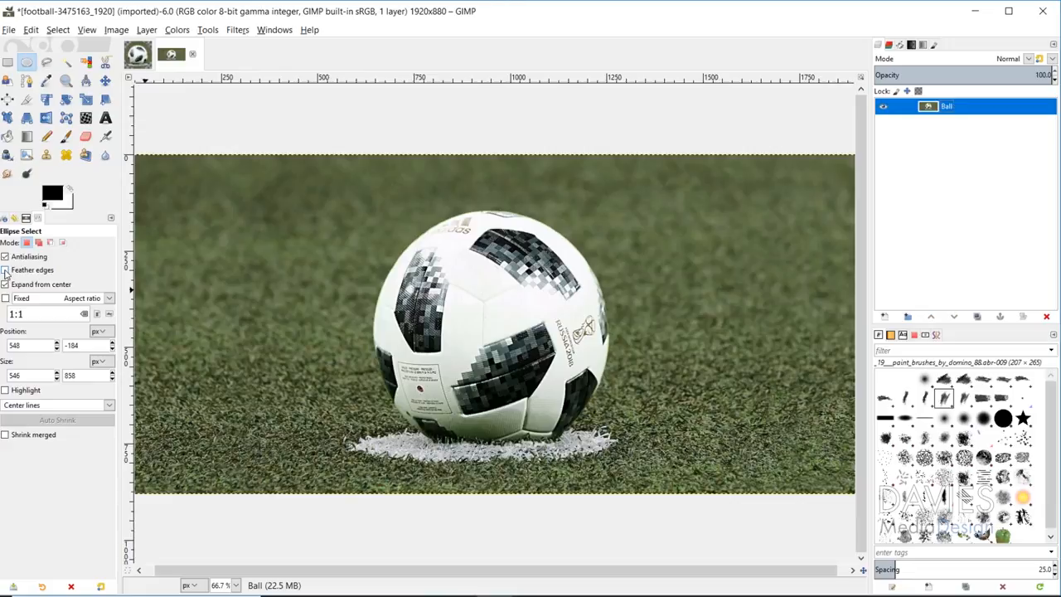
pyautogui.click(6, 270)
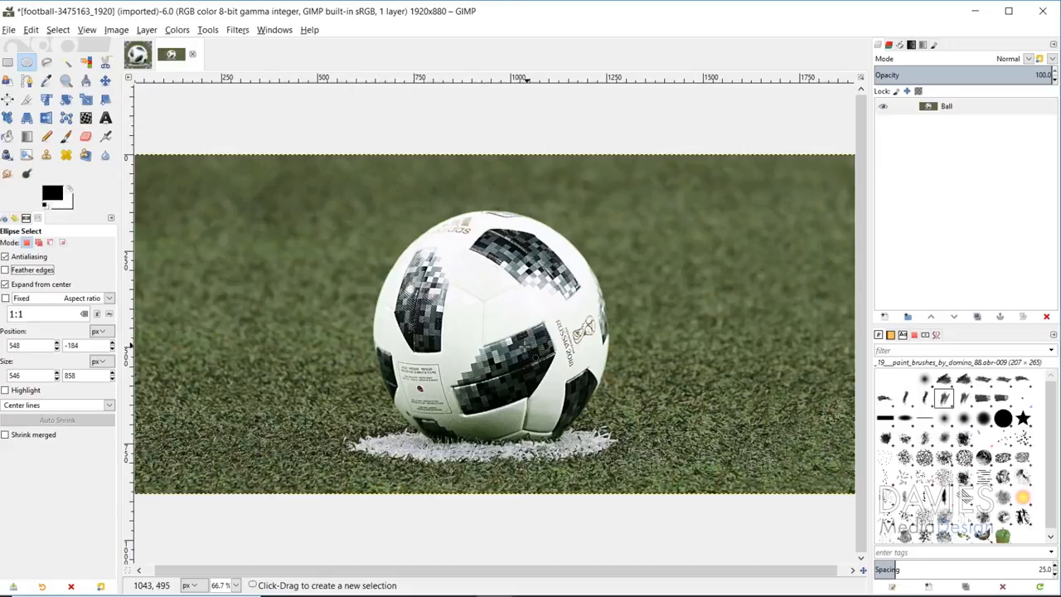
# Draw a test ellipse around the ball, then fix the aspect ratio at 1:1.
pyautogui.moveTo(401, 169); pyautogui.dragTo(572, 418)
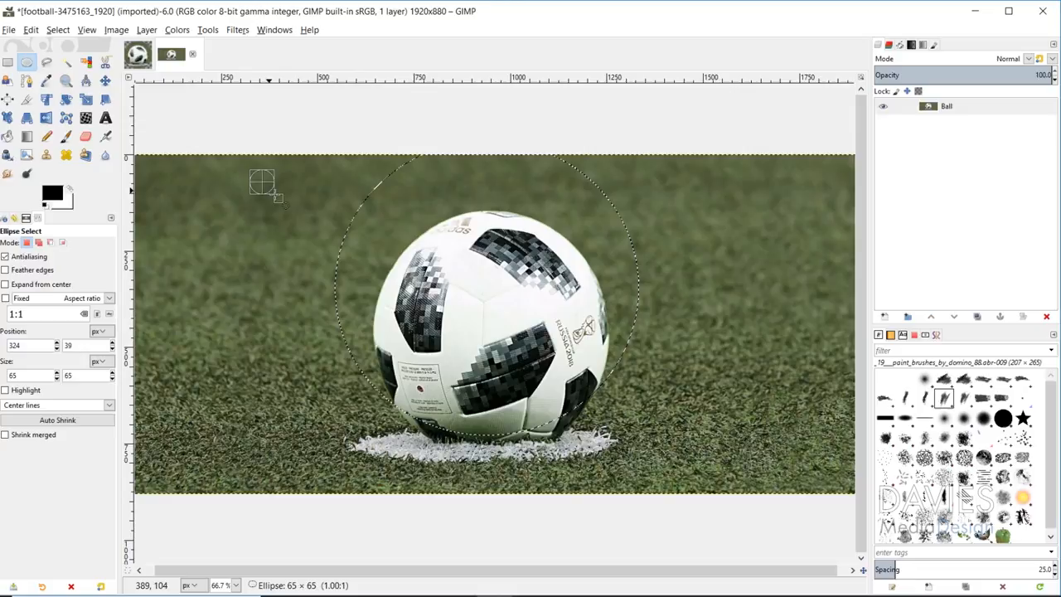
pyautogui.moveTo(262, 190); pyautogui.dragTo(430, 390)
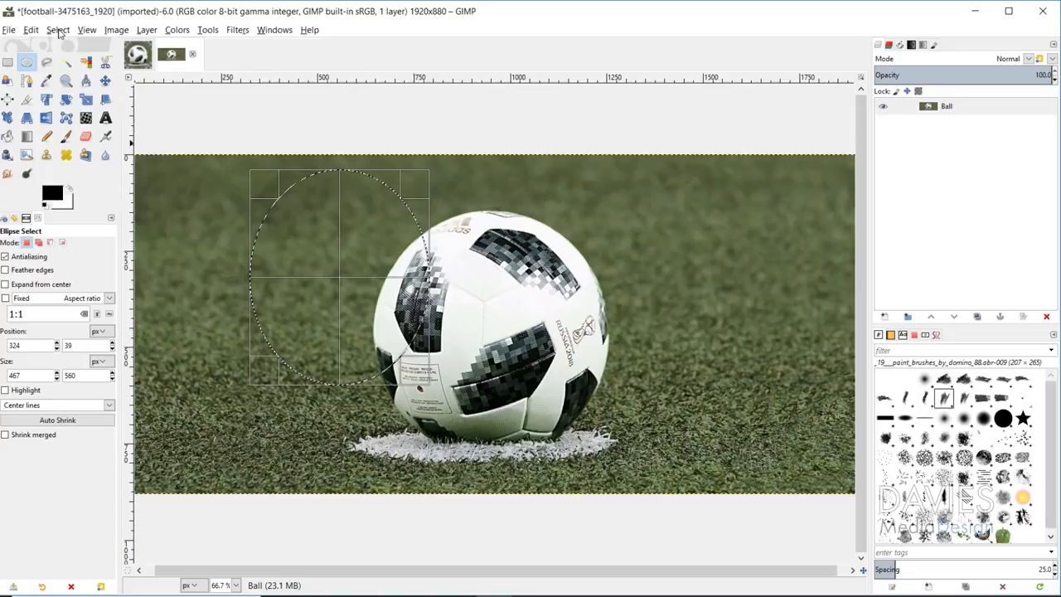
pyautogui.click(7, 299)
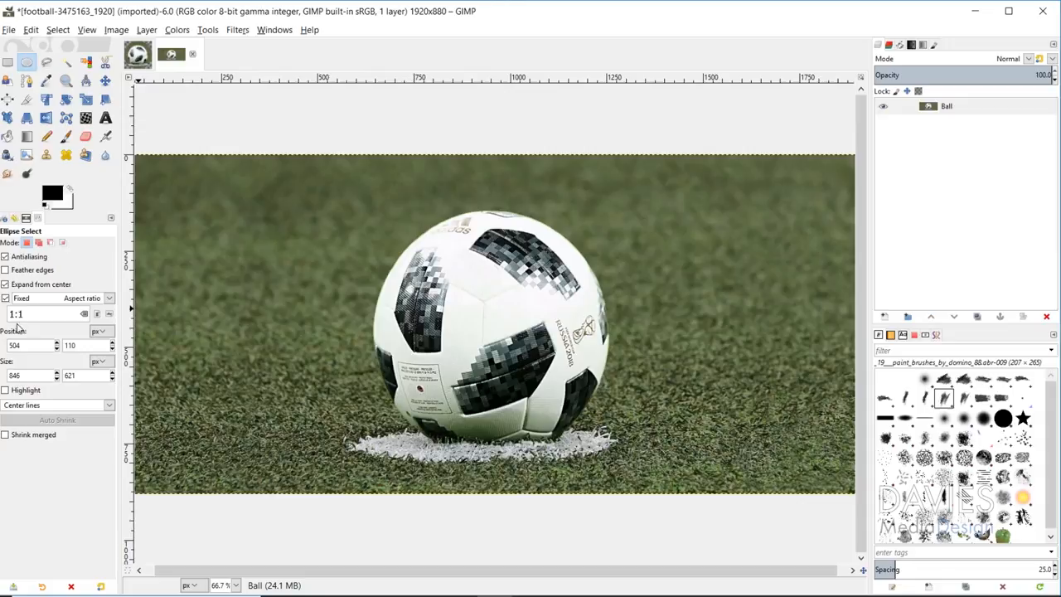
# Draw a 426 by 852 elliptical selection on the photo's left side and review guide overlays.
pyautogui.moveTo(423, 240); pyautogui.dragTo(564, 378)
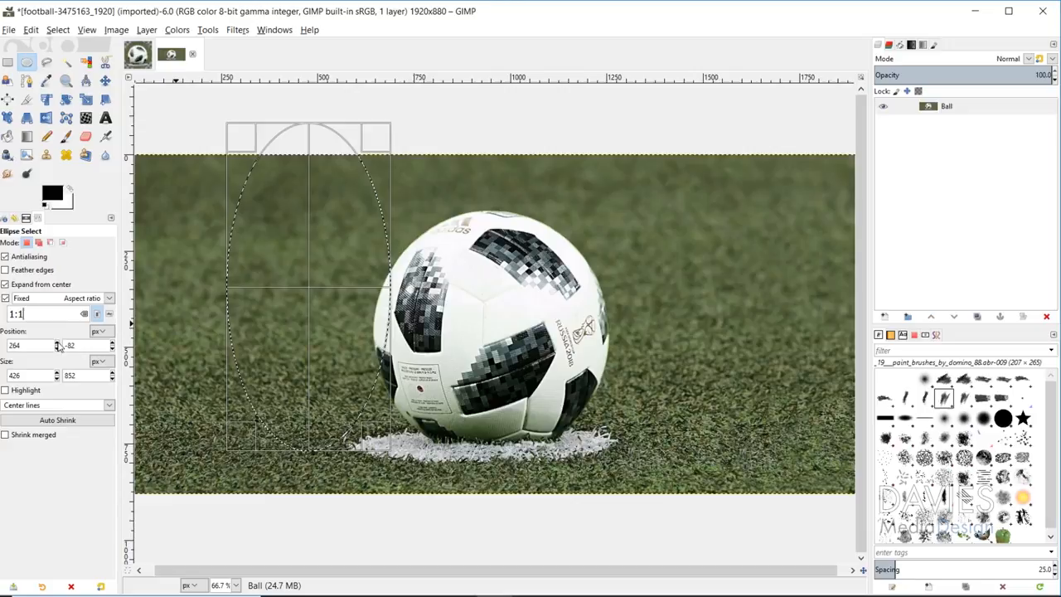
pyautogui.click(5, 390)
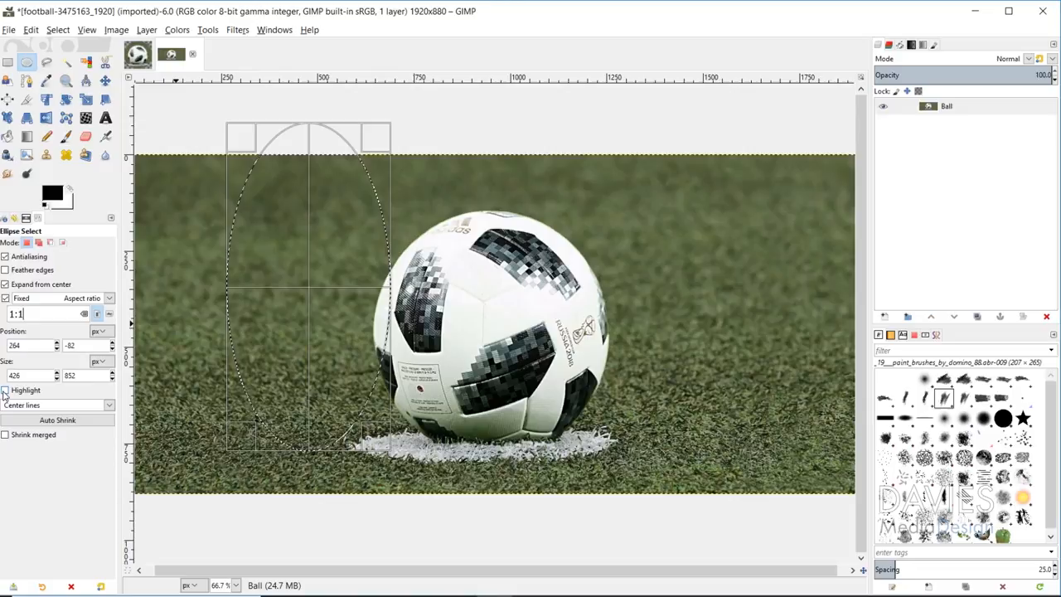
pyautogui.click(7, 390)
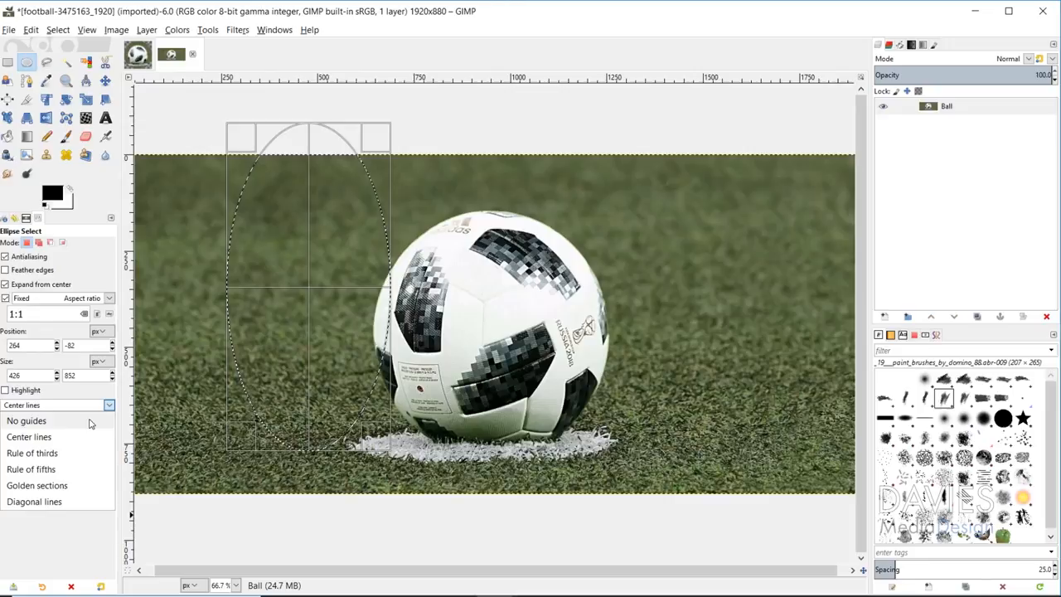
# Choose a guide overlay so the circular selection can be placed around the football.
pyautogui.click(33, 453)
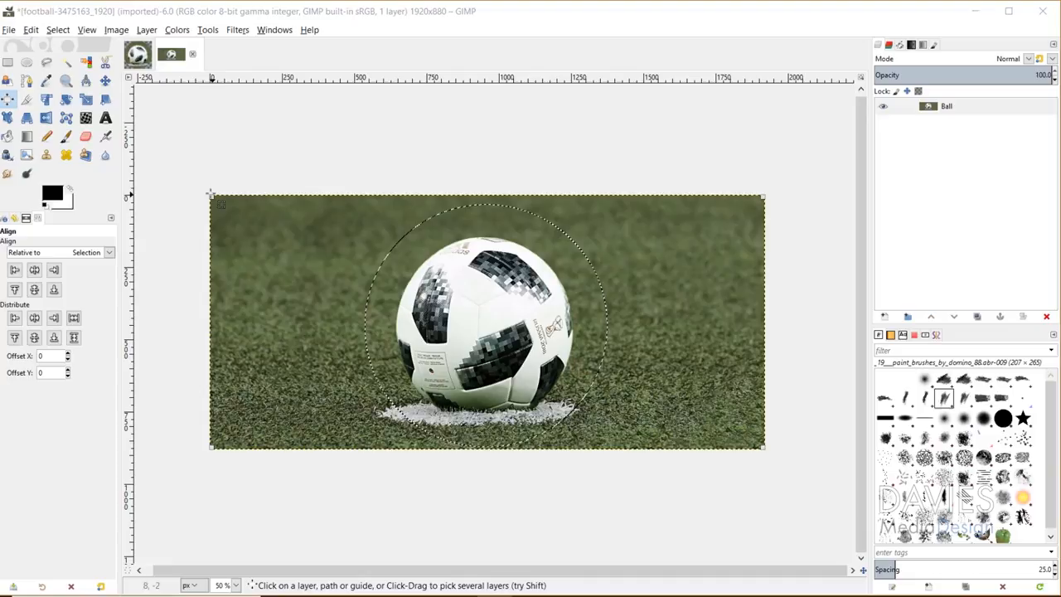
# Invert the circular selection and clear the background to transparency.
pyautogui.click(107, 252)
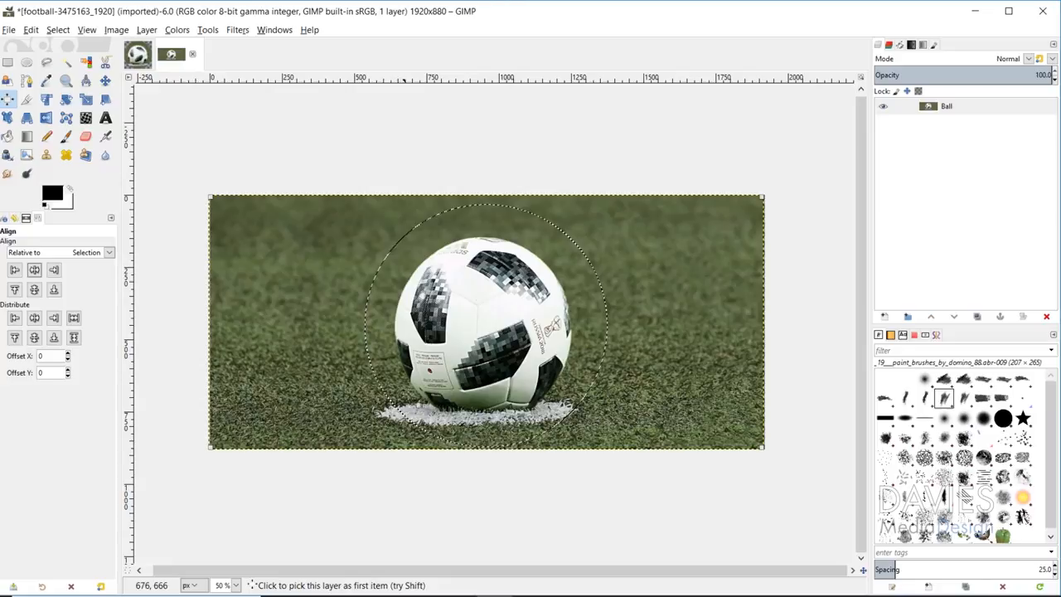
pyautogui.press('ctrl+i')
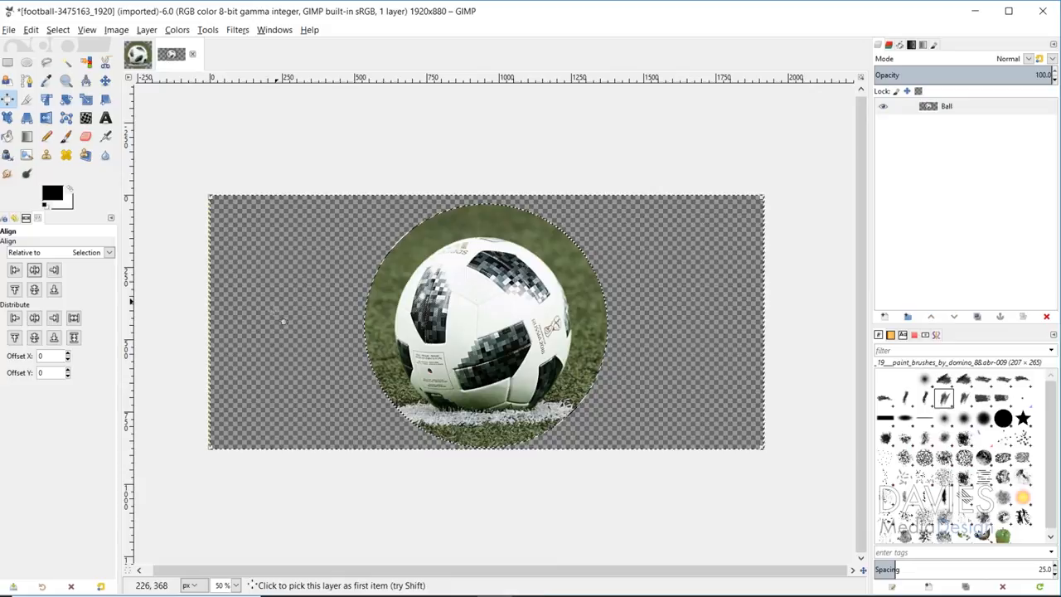
# Clear the selection and crop the image to an 840×840 square around the ball.
pyautogui.press('ctrl+shift+a')
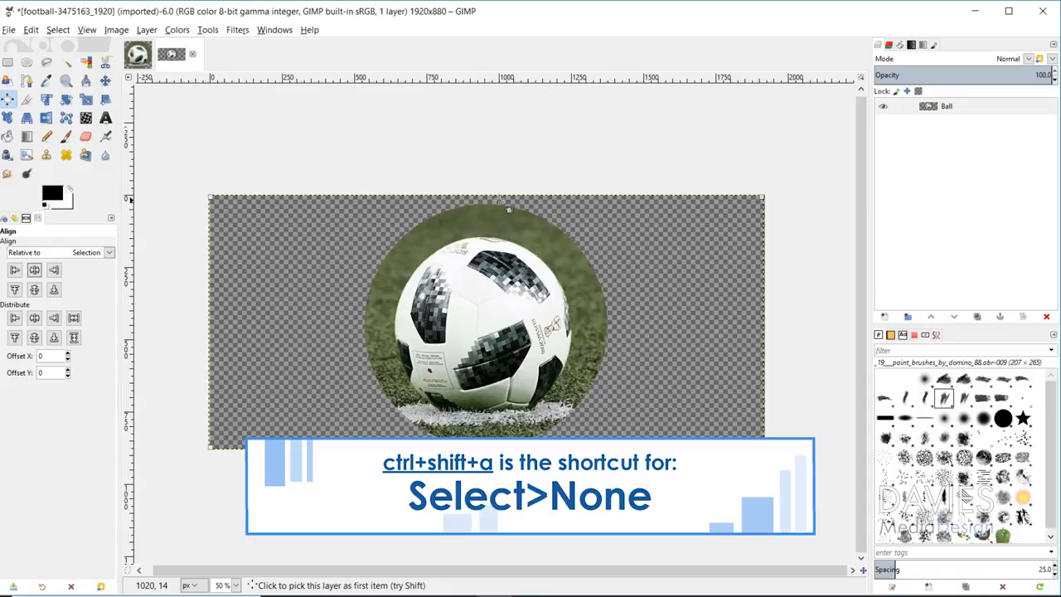
pyautogui.press('ctrl+shift+a')
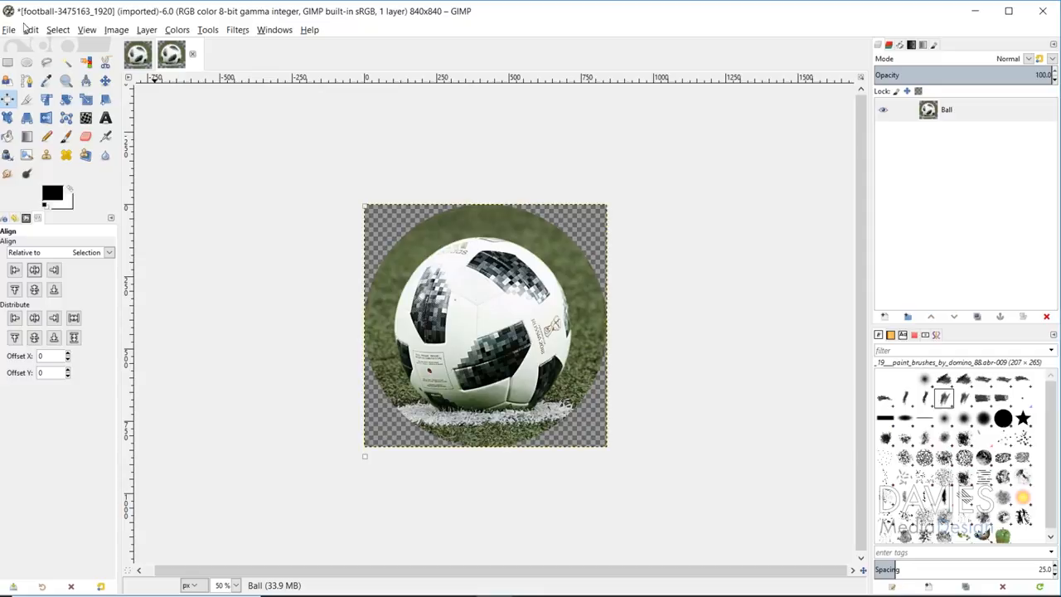
# Export the cutout as World Cup 2018 Ball Cropped.png in PNG format.
pyautogui.click(8, 30)
pyautogui.write('World Cup 2018 Ball Cropped.jpg')
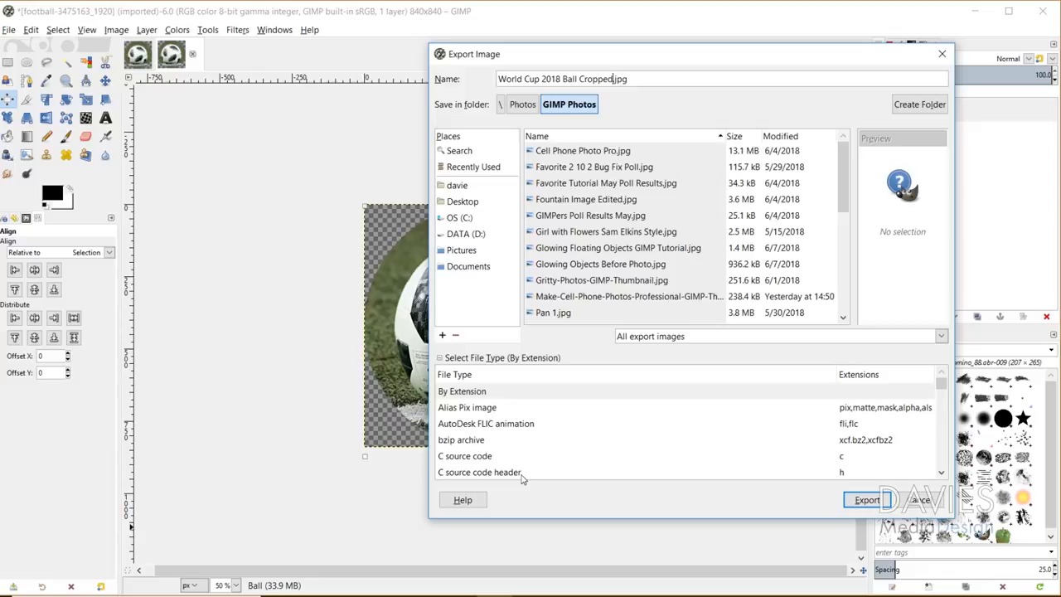
pyautogui.click(459, 444)
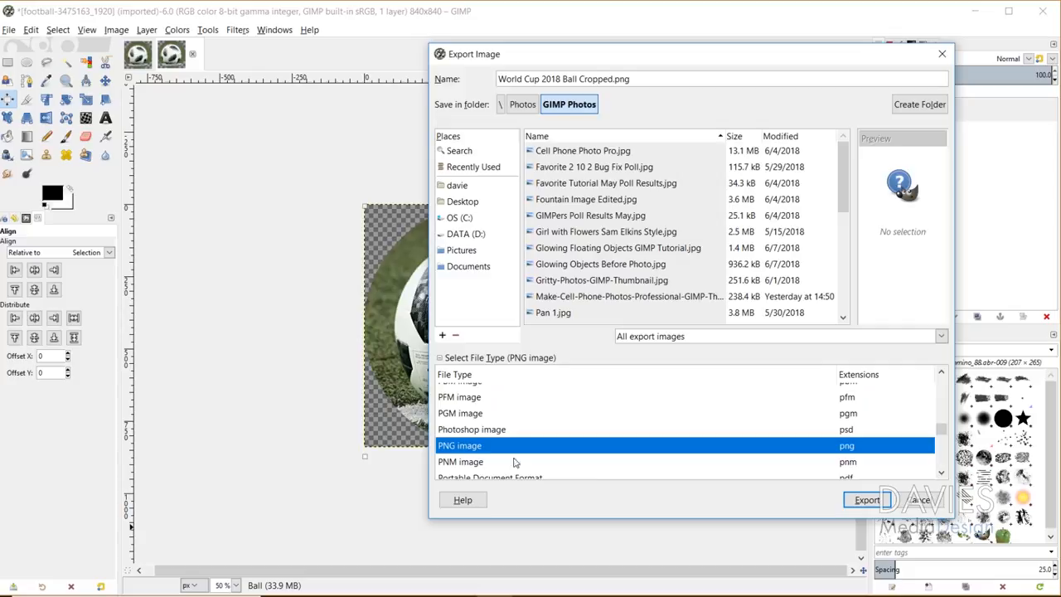
pyautogui.click(865, 501)
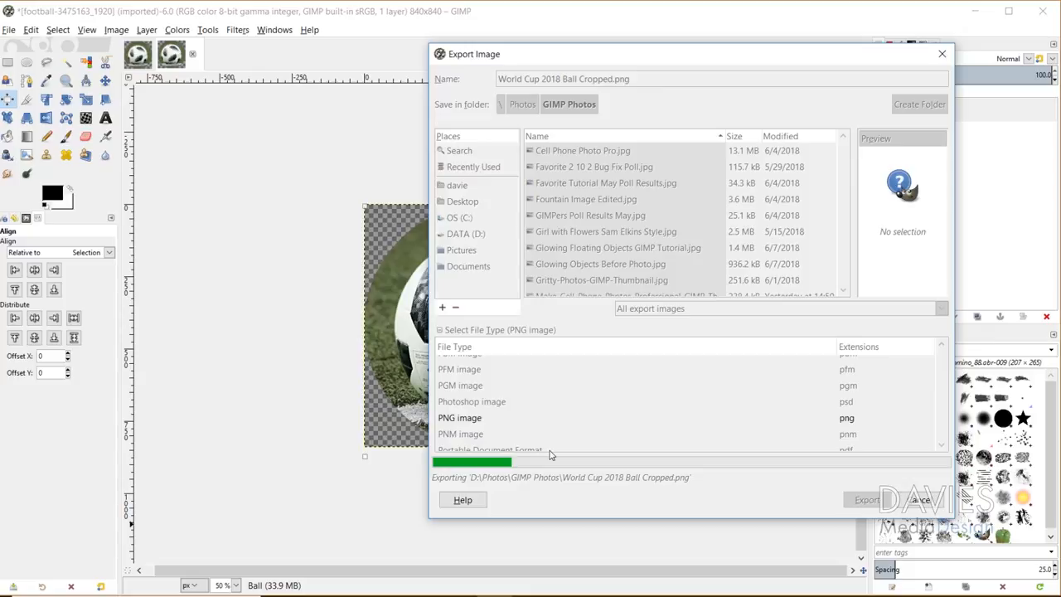